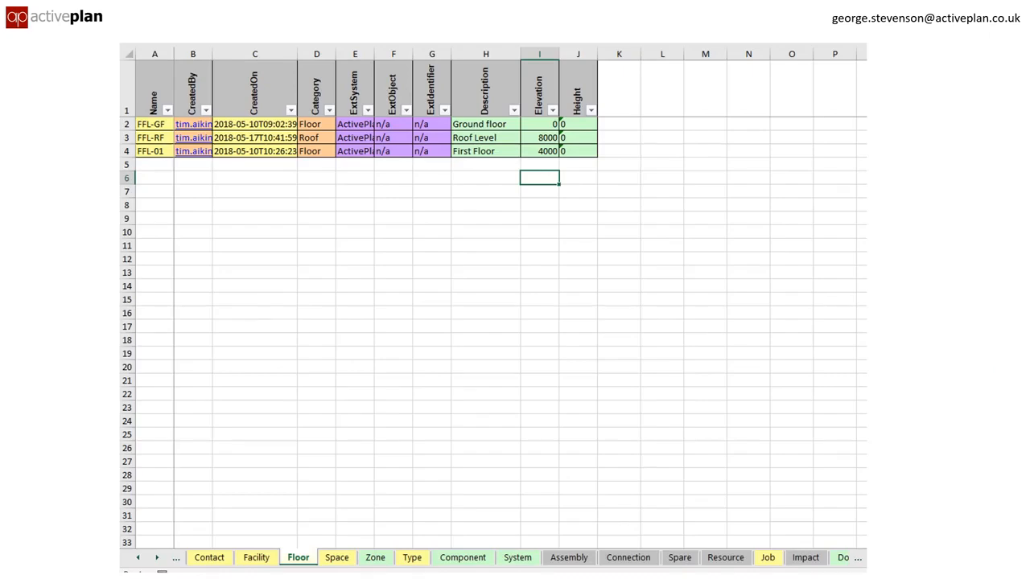
# - Move through the sheet tabs to the Document sheet listing manufacturer and product documents
pyautogui.click(341, 551)
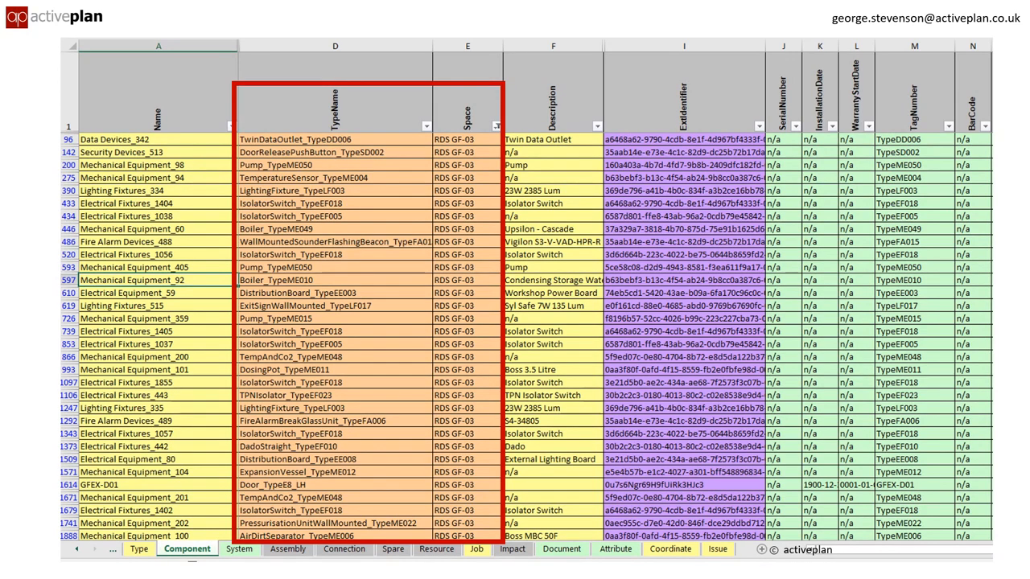
pyautogui.click(406, 560)
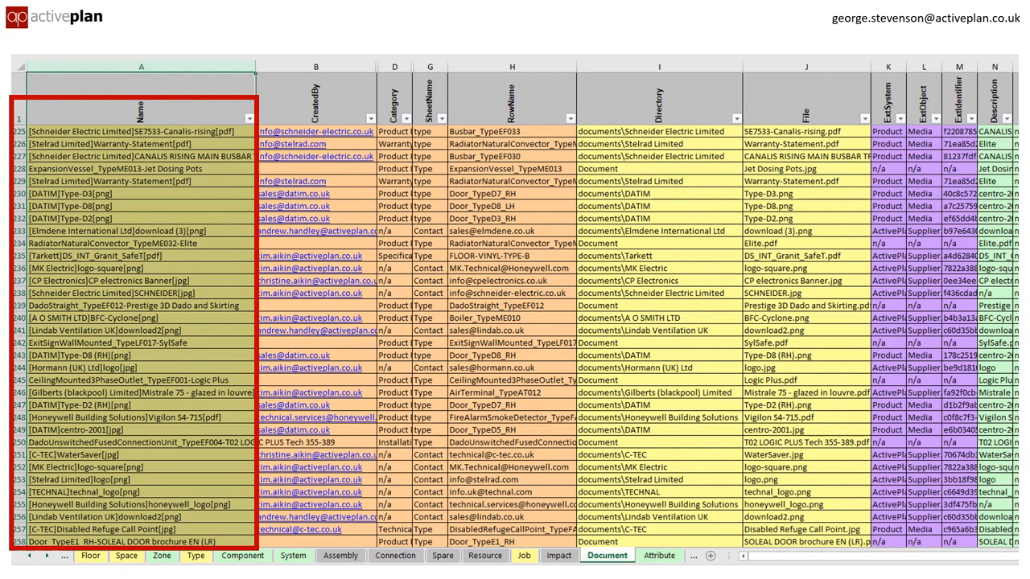
# - Show the Attribute sheet with attribute names like Position and AcousticRating, values and units
pyautogui.click(665, 554)
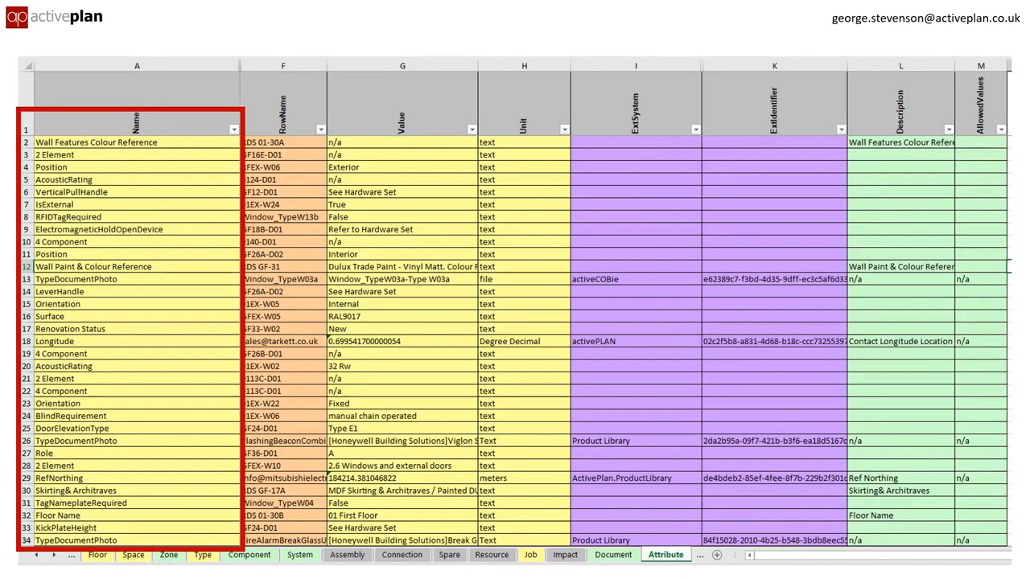